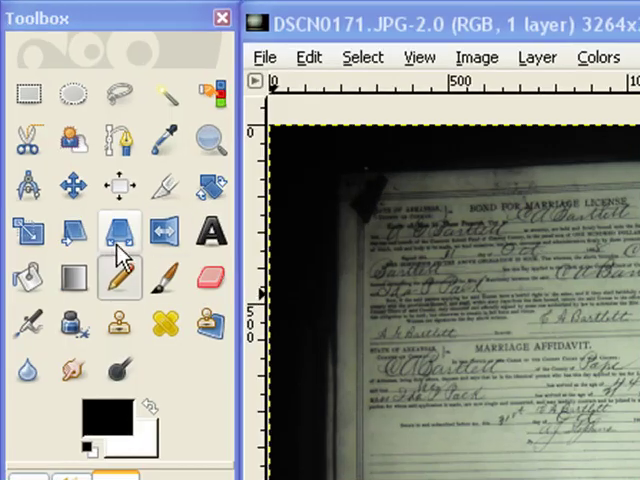
{"action": "mouse_move", "coordinate": [206, 188]}
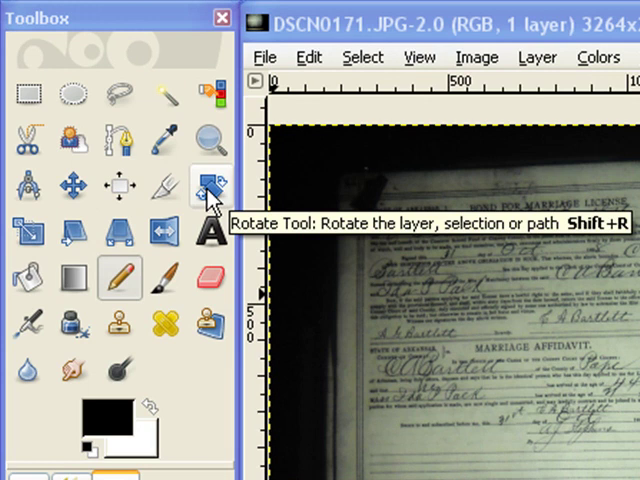
{"action": "mouse_move", "coordinate": [216, 200]}
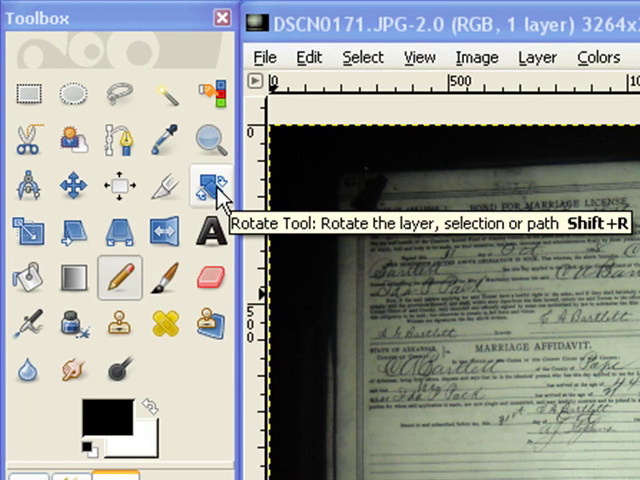
Rotate the scanned license photo so the book pages sit level
{"action": "left_click", "coordinate": [208, 184]}
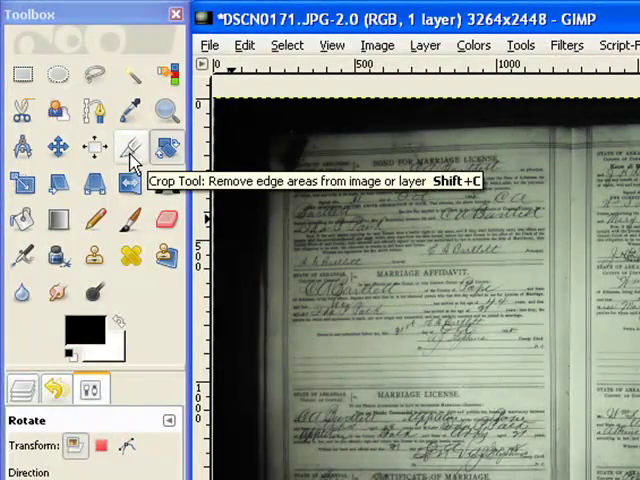
Crop the straightened photo to 2200×1736, trimming the dark border around the pages
{"action": "left_click", "coordinate": [236, 36]}
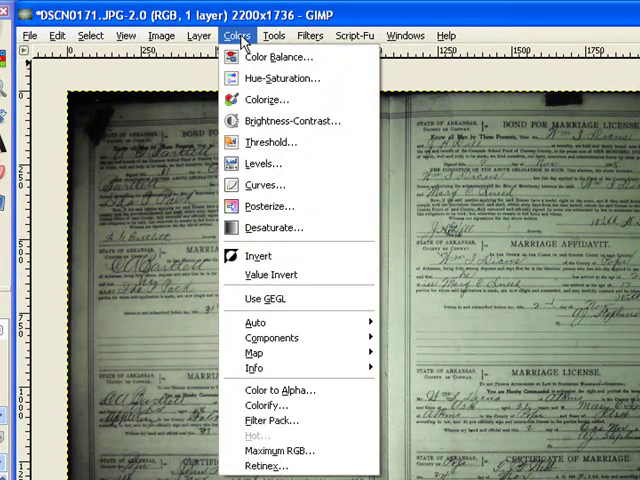
{"action": "mouse_move", "coordinate": [264, 164]}
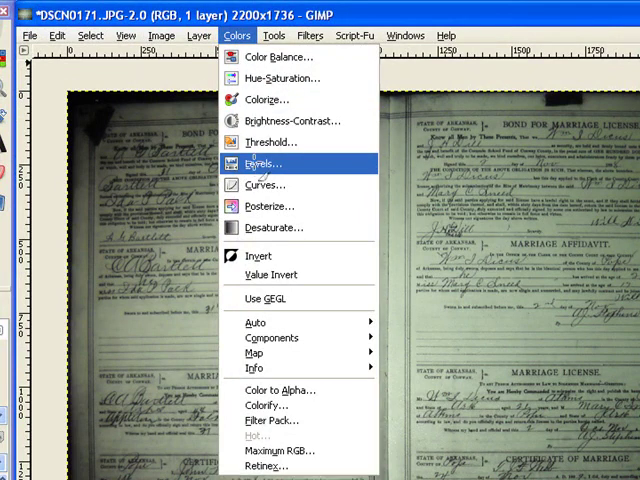
Bring up the Levels adjustment on the cropped license photo
{"action": "left_click", "coordinate": [264, 164]}
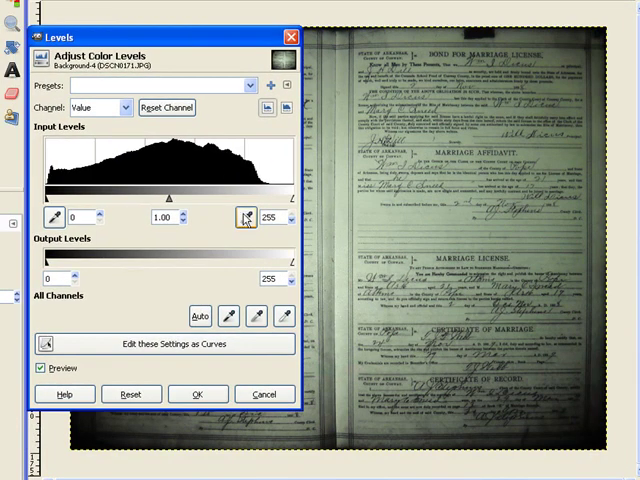
{"action": "mouse_move", "coordinate": [244, 218]}
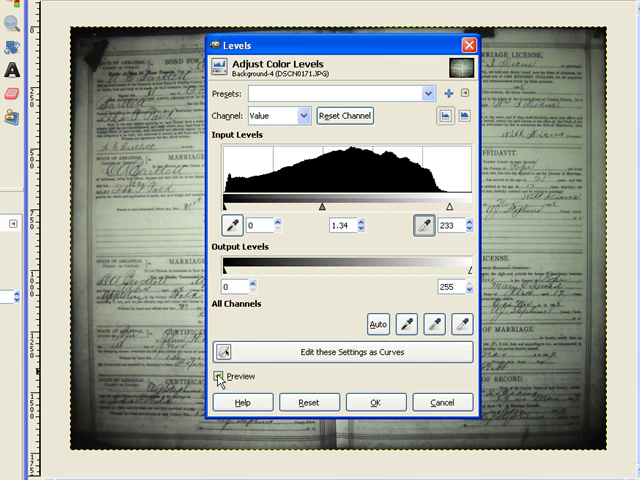
Toggle the Levels preview to compare the brightened pages (white 233, gamma 1.34) against the original
{"action": "left_click", "coordinate": [220, 378]}
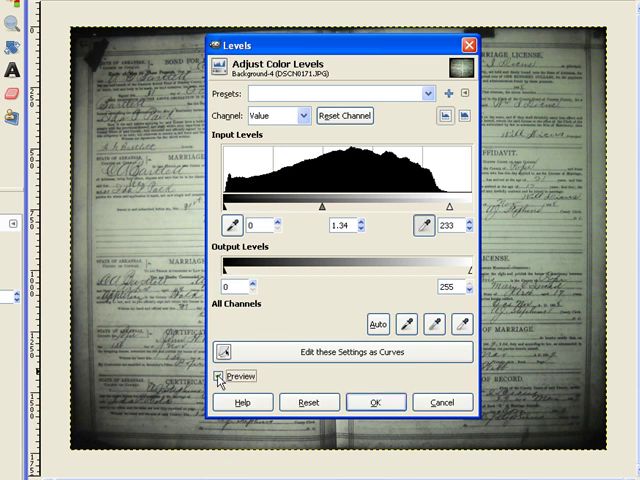
{"action": "left_click", "coordinate": [222, 376]}
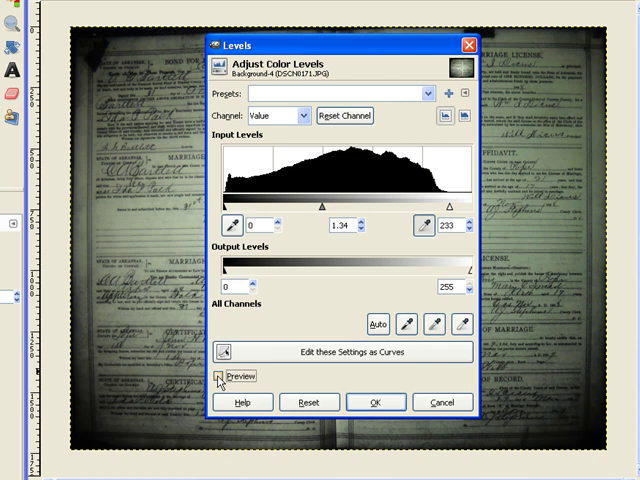
{"action": "left_click", "coordinate": [224, 376]}
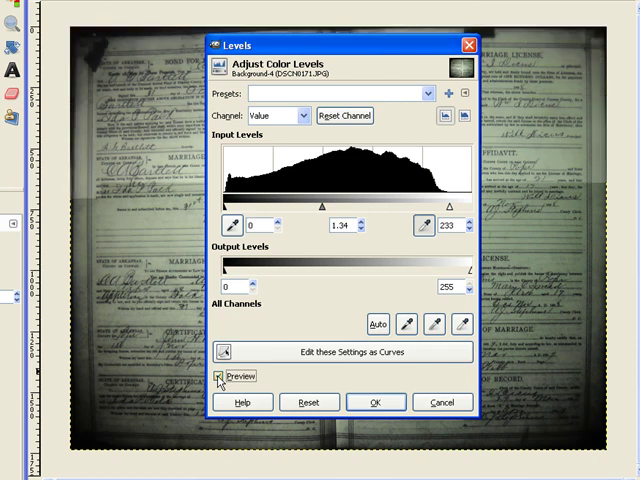
{"action": "left_click", "coordinate": [224, 376]}
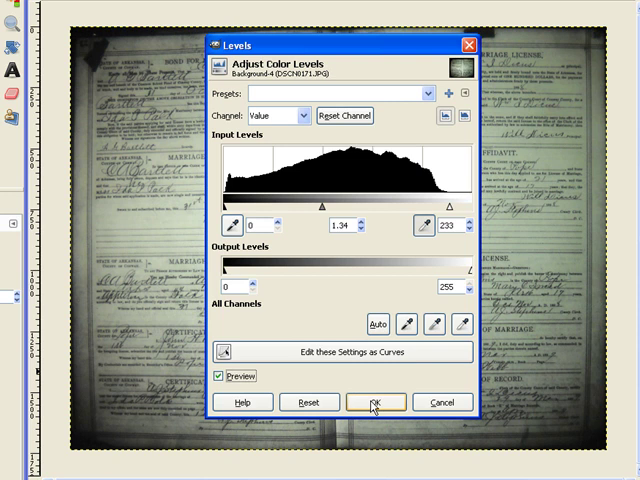
{"action": "left_click", "coordinate": [376, 402]}
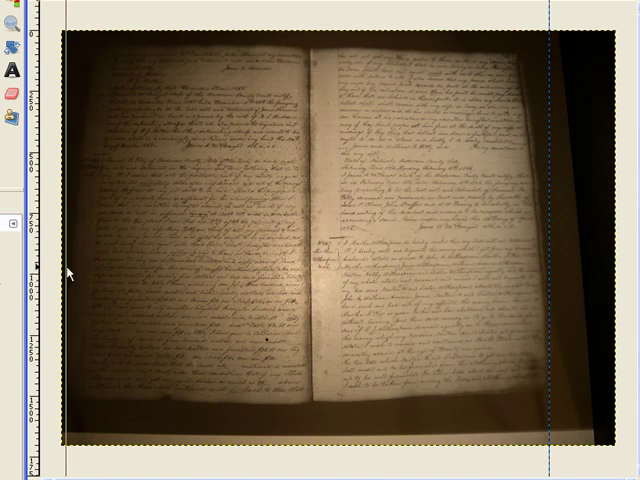
{"action": "mouse_move", "coordinate": [116, 270]}
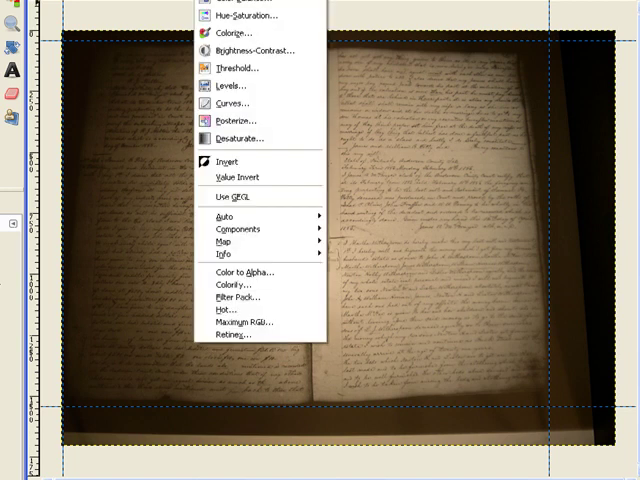
Apply Levels raising the midtone gamma to about 1.47 to brighten the record book pages
{"action": "left_click", "coordinate": [232, 86]}
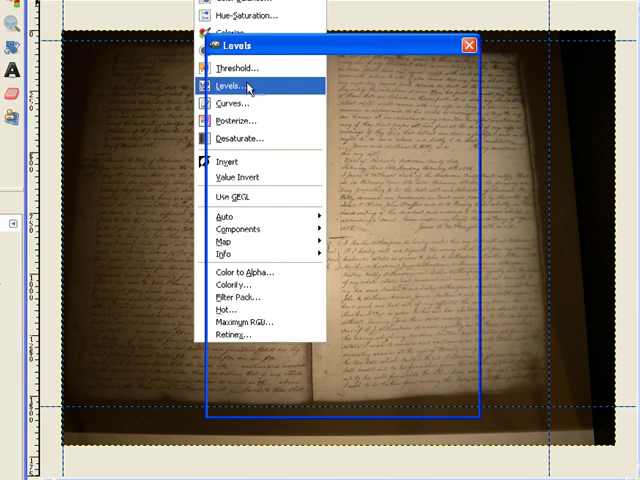
{"action": "left_click", "coordinate": [232, 84]}
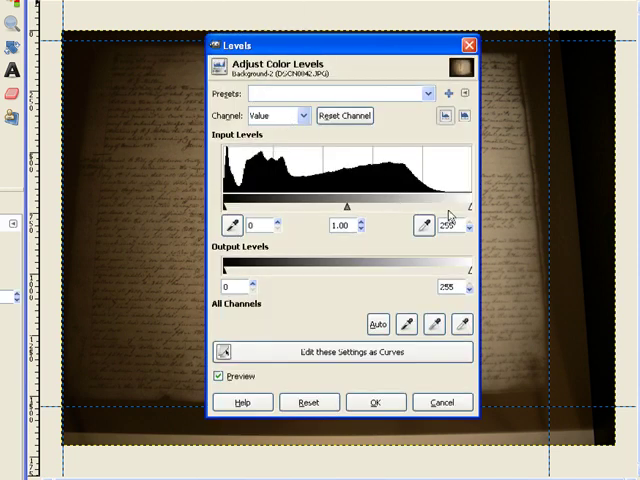
{"action": "left_click_drag", "start_coordinate": [348, 204], "coordinate": [338, 204]}
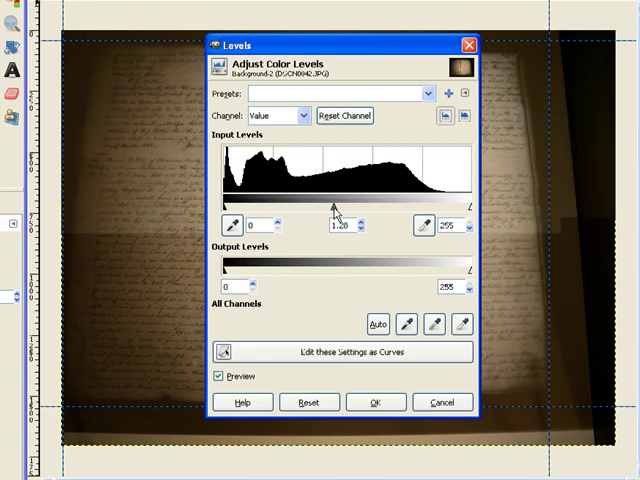
{"action": "left_click_drag", "start_coordinate": [336, 210], "coordinate": [328, 210]}
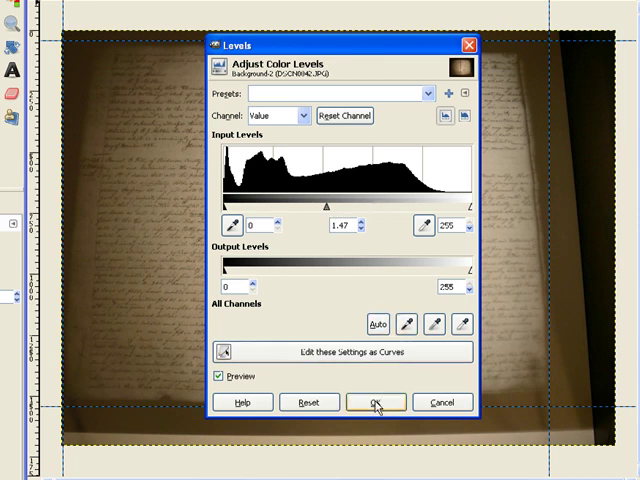
{"action": "left_click", "coordinate": [376, 402]}
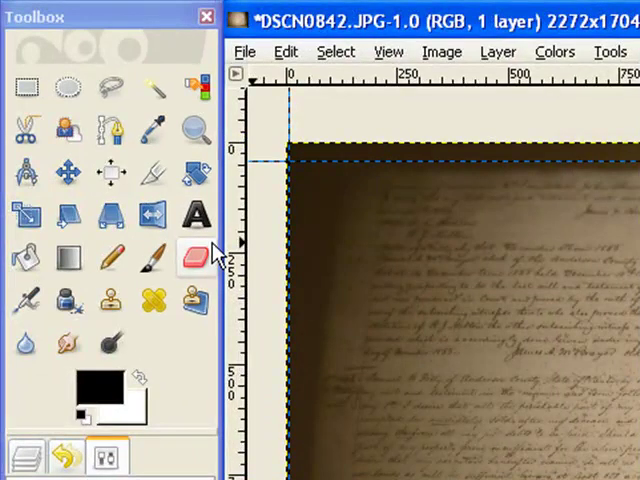
Perspective-transform the photo so the open book pages appear square
{"action": "left_click", "coordinate": [110, 216]}
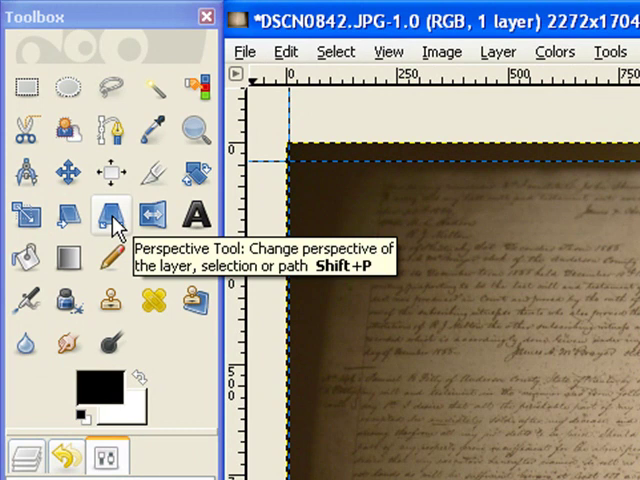
{"action": "left_click", "coordinate": [112, 216]}
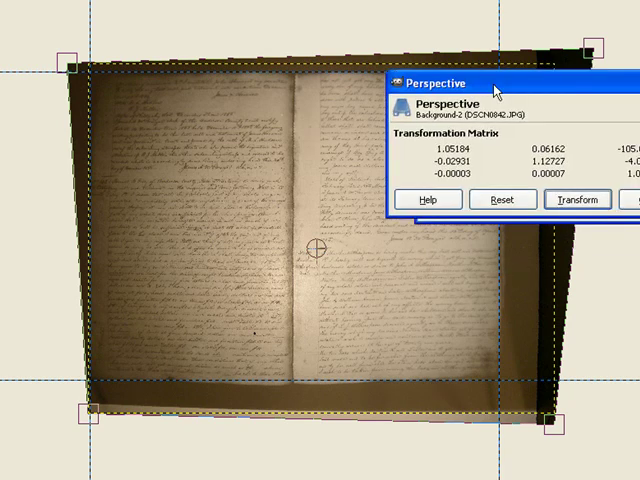
{"action": "left_click", "coordinate": [576, 200]}
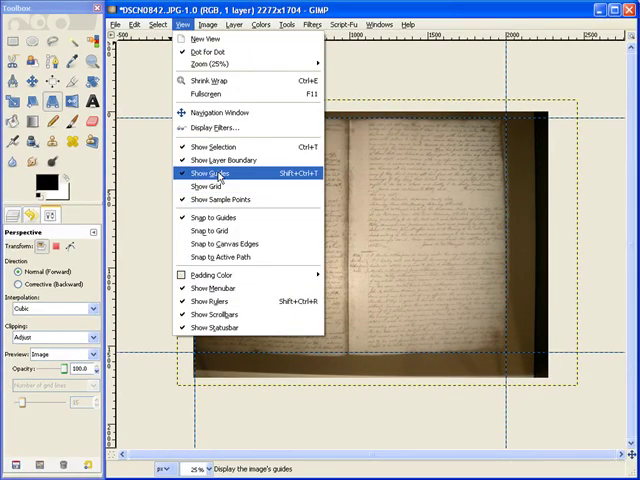
Hide the guide lines and drag a crop region around the book pages
{"action": "left_click", "coordinate": [210, 172]}
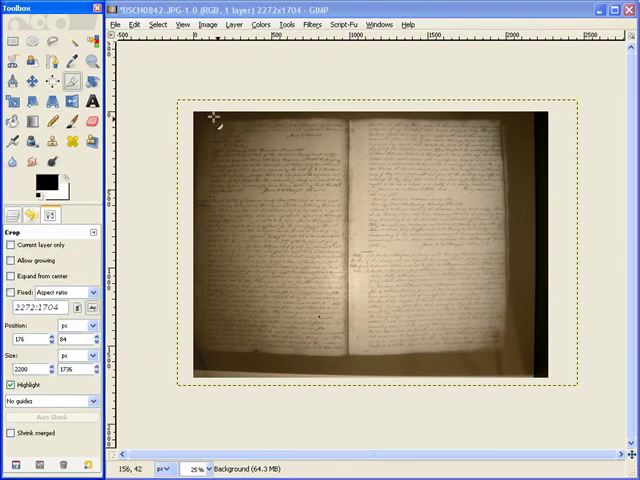
{"action": "left_click_drag", "start_coordinate": [200, 122], "coordinate": [316, 198]}
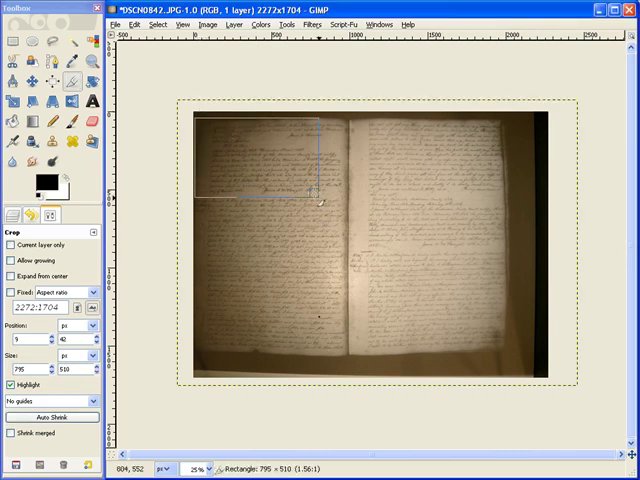